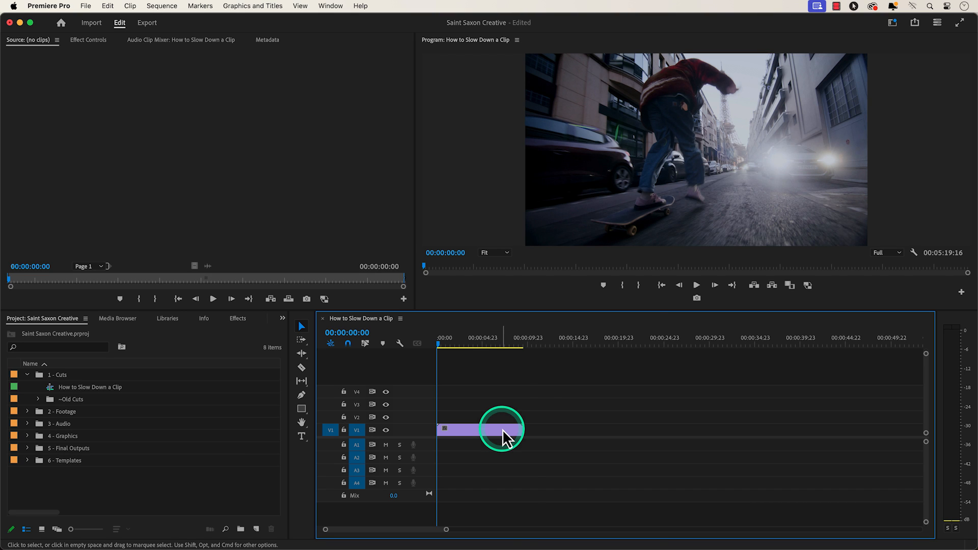
Lower the skateboarding clip's speed percentage in Clip Speed/Duration so it plays longer
right_click(499, 429)
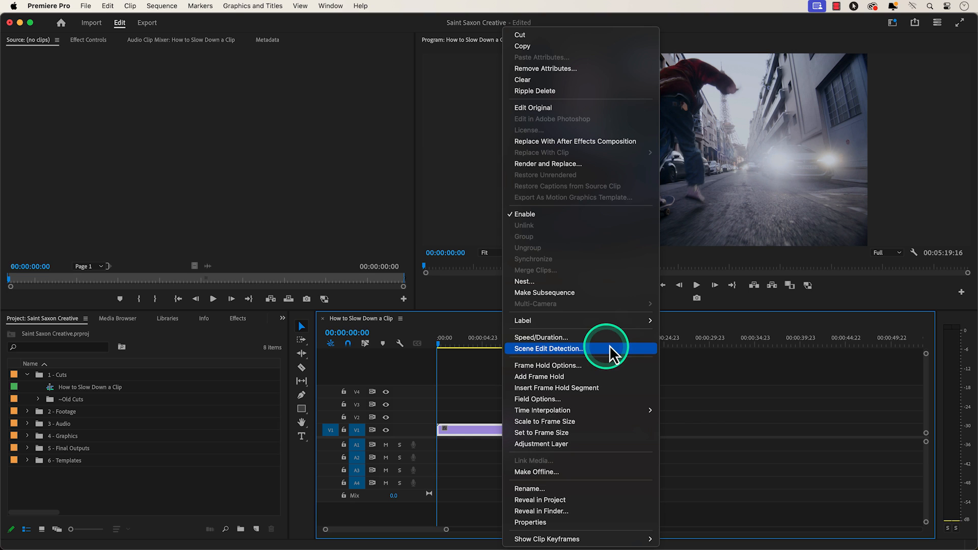
click(541, 337)
text(75)
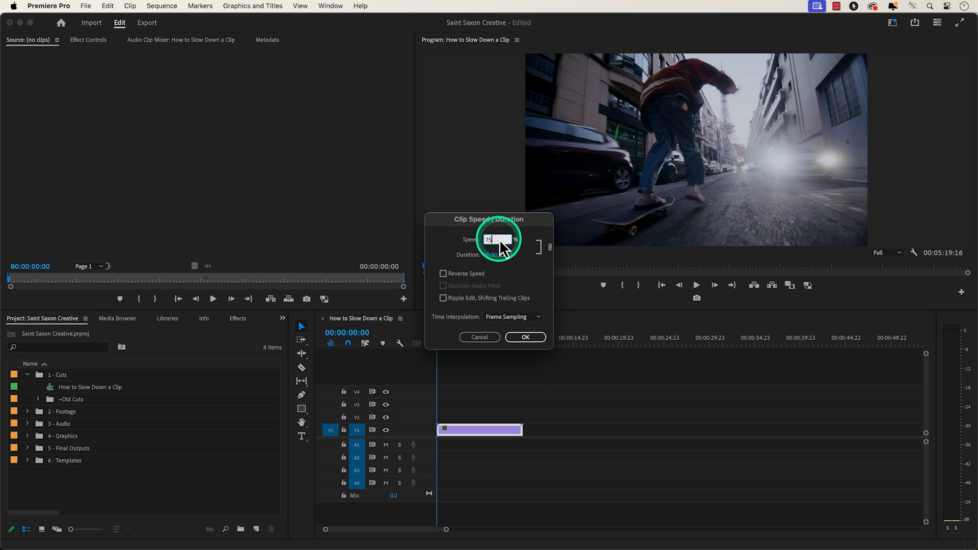
click(524, 337)
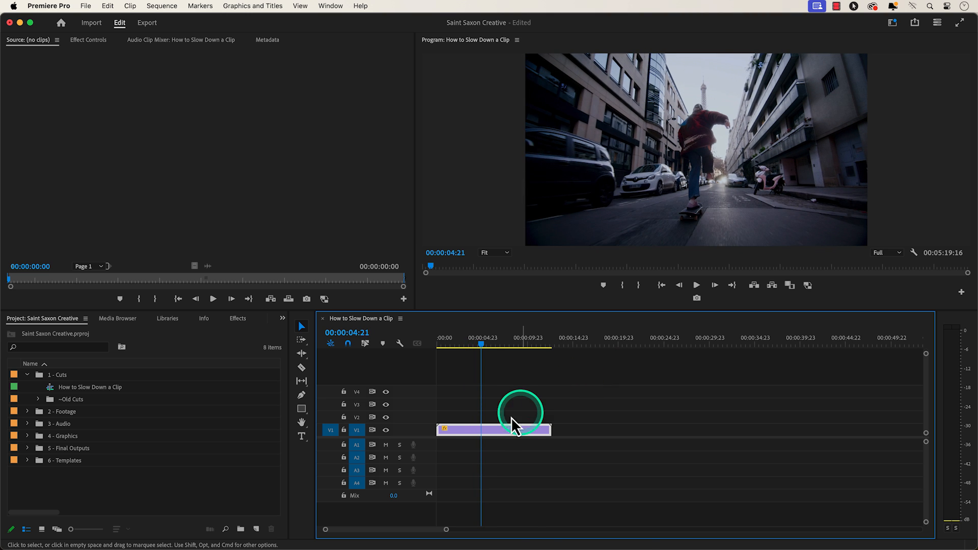
Set the skateboarding clip's speed to 50% in Clip Speed/Duration
right_click(494, 429)
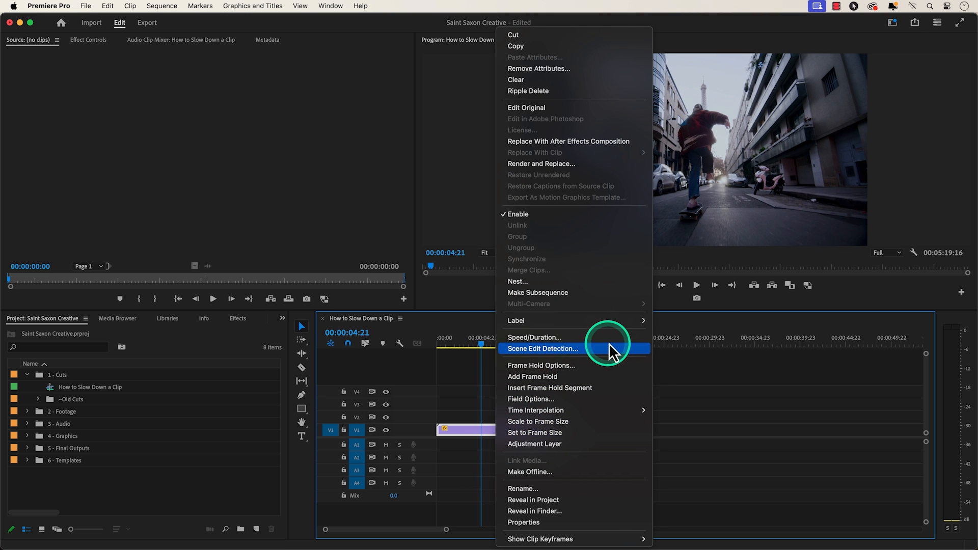
click(534, 336)
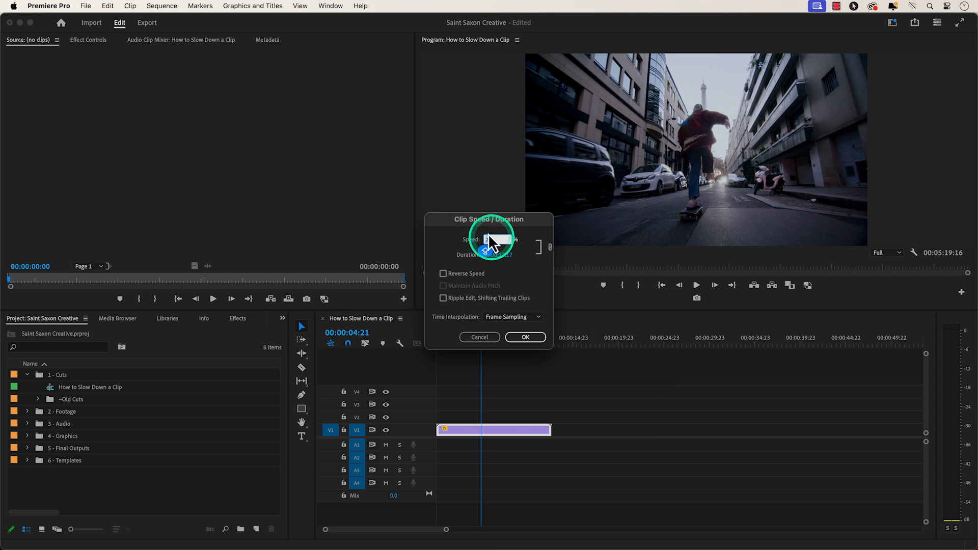
text(50)
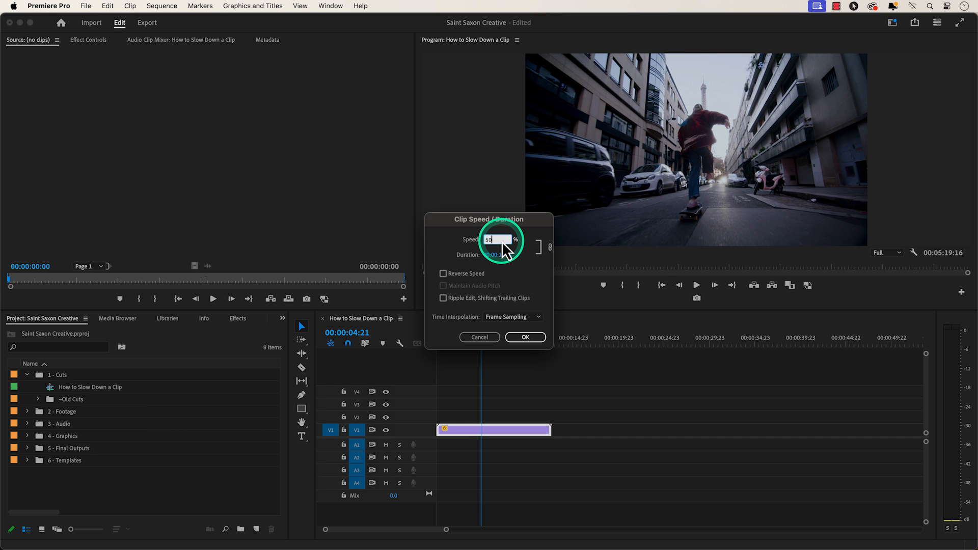
click(524, 336)
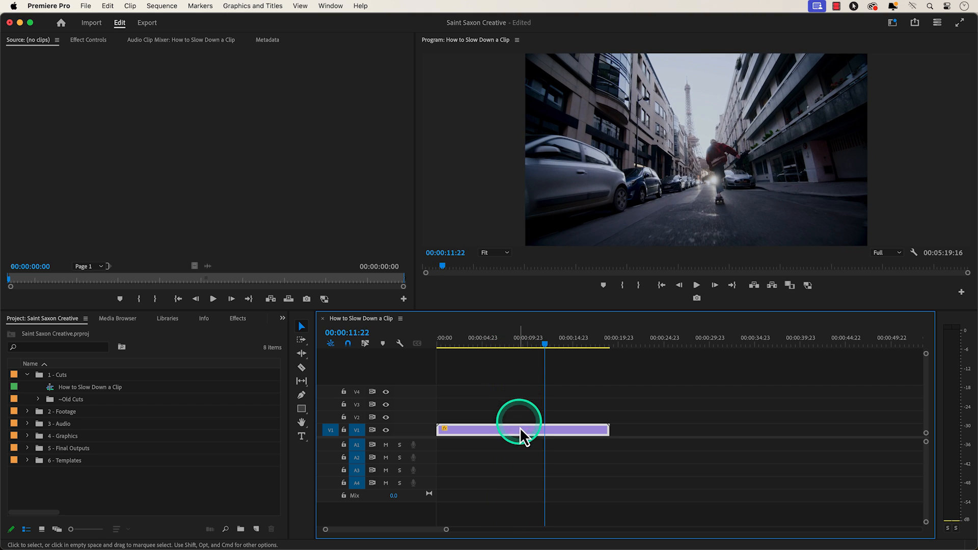
Switch the 50%-speed clip's time interpolation to Optical Flow
right_click(520, 429)
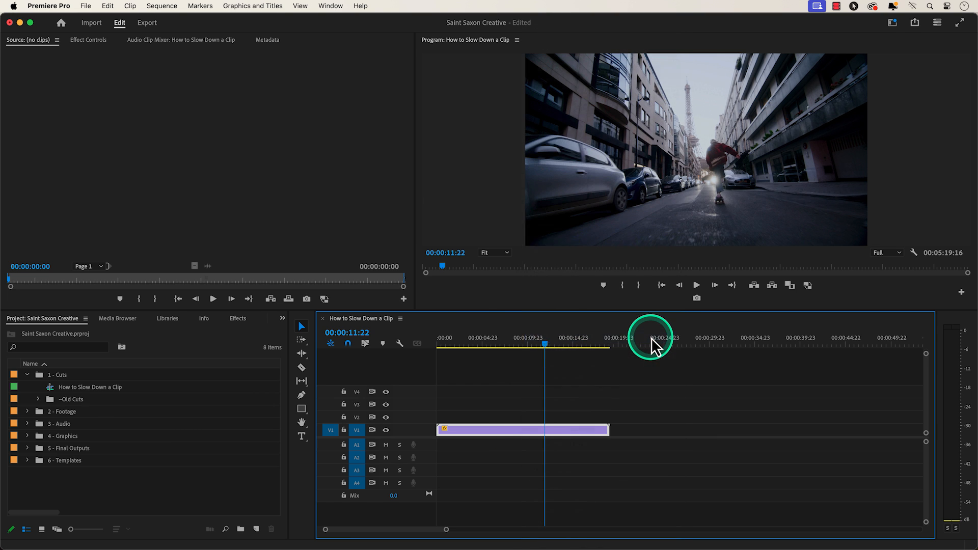
right_click(523, 429)
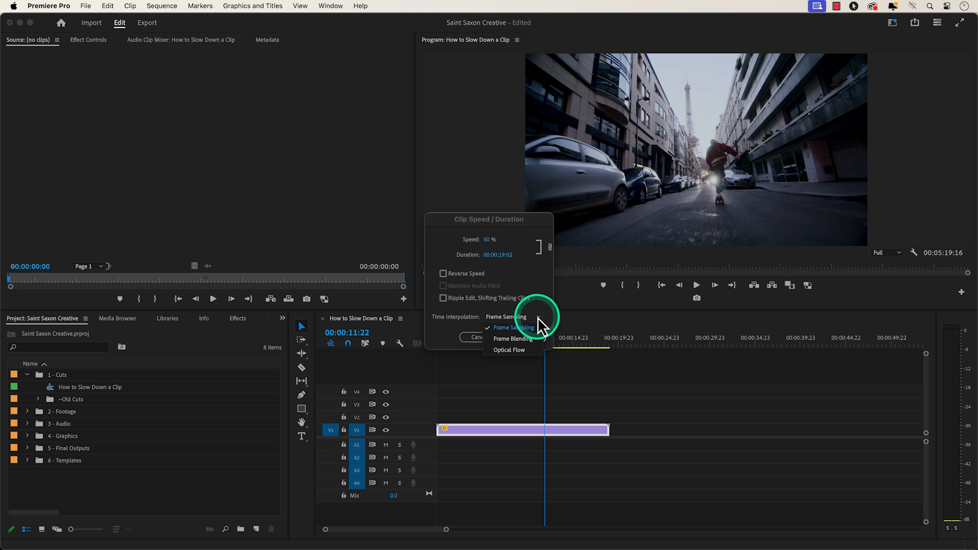
click(508, 350)
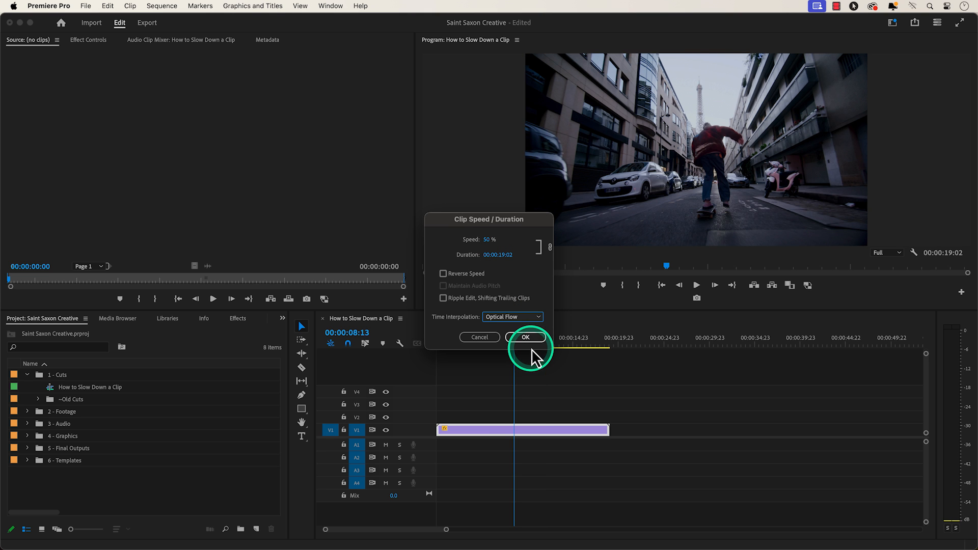
click(526, 337)
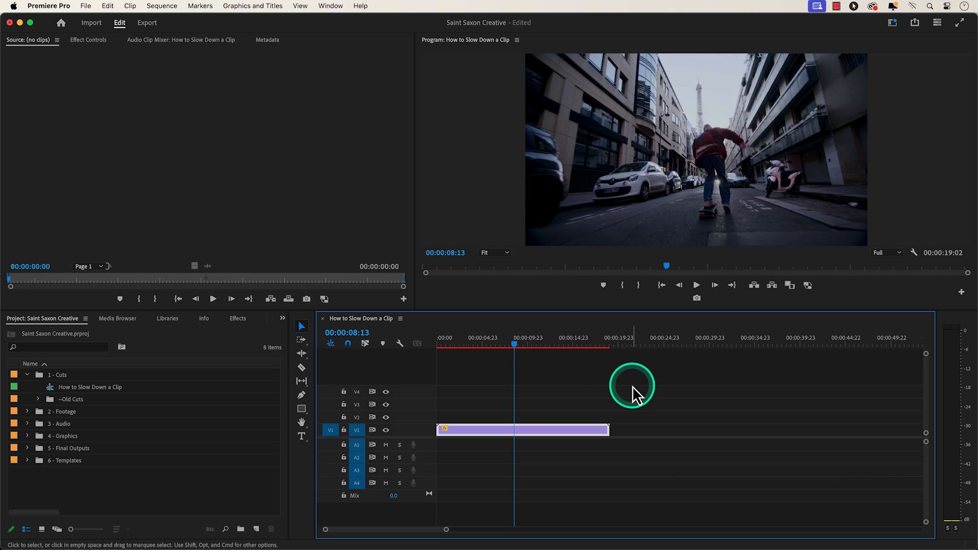
mouse_move(520, 390)
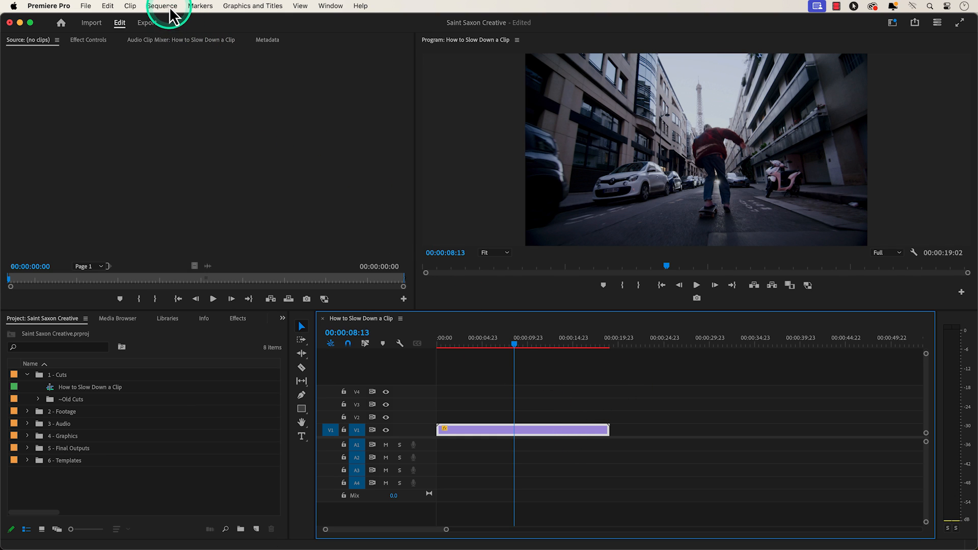
Render a preview of the slowed section via Sequence > Render In to Out
click(163, 5)
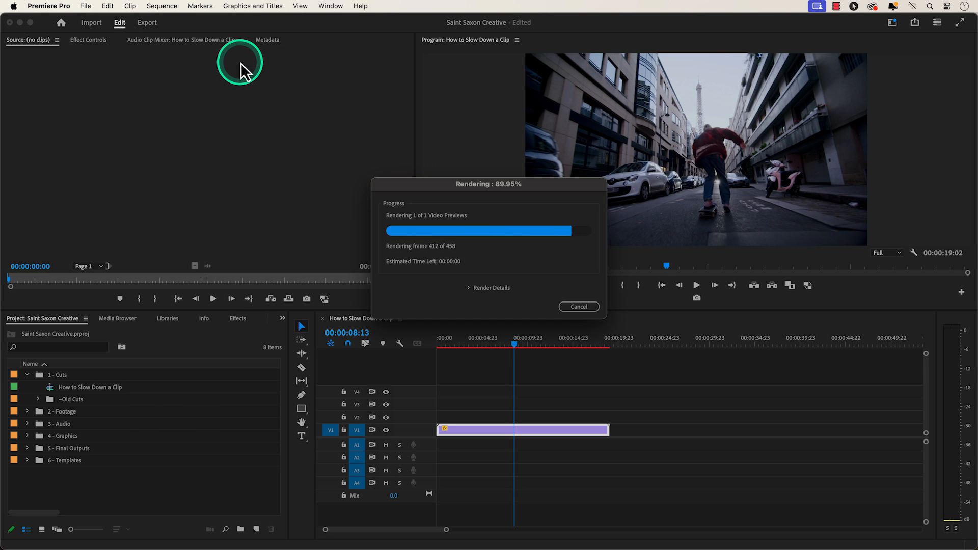
click(577, 306)
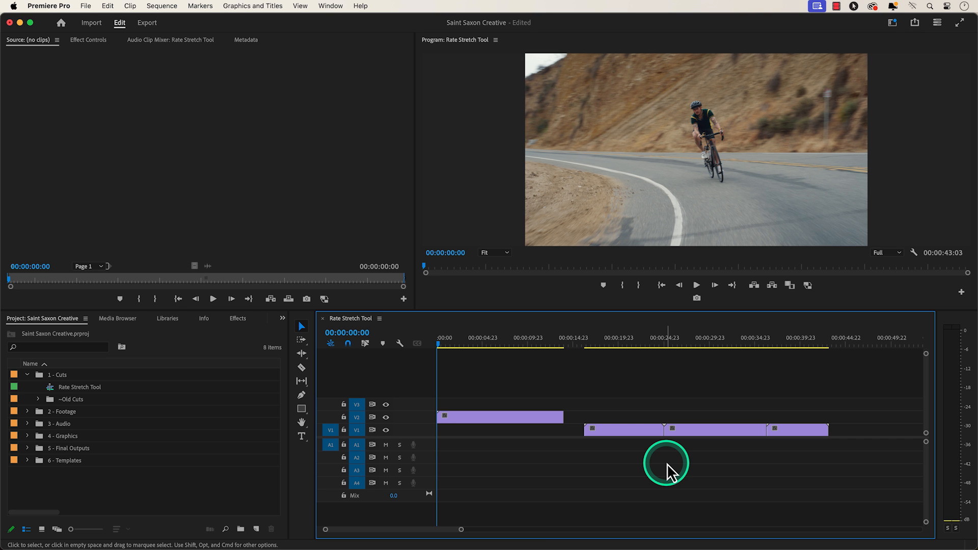
mouse_move(666, 466)
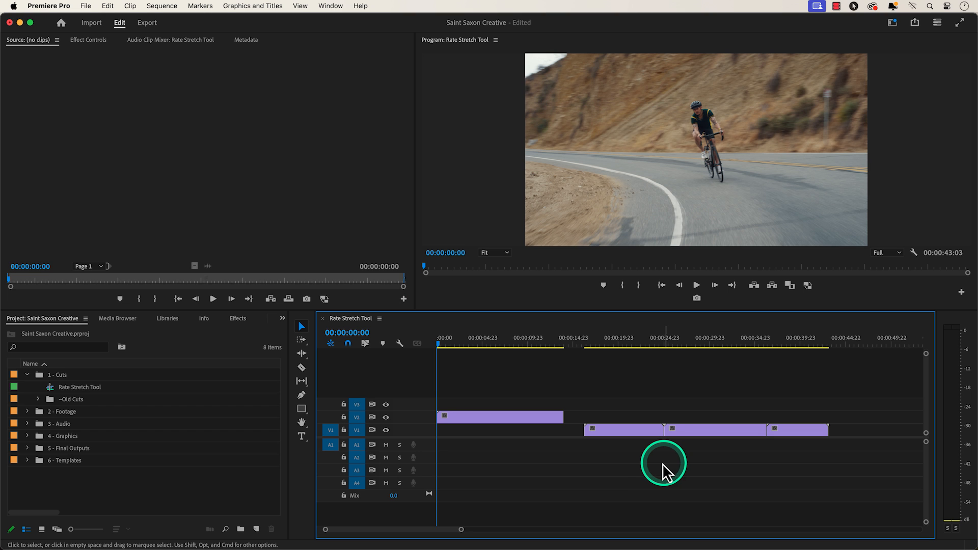
mouse_move(337, 390)
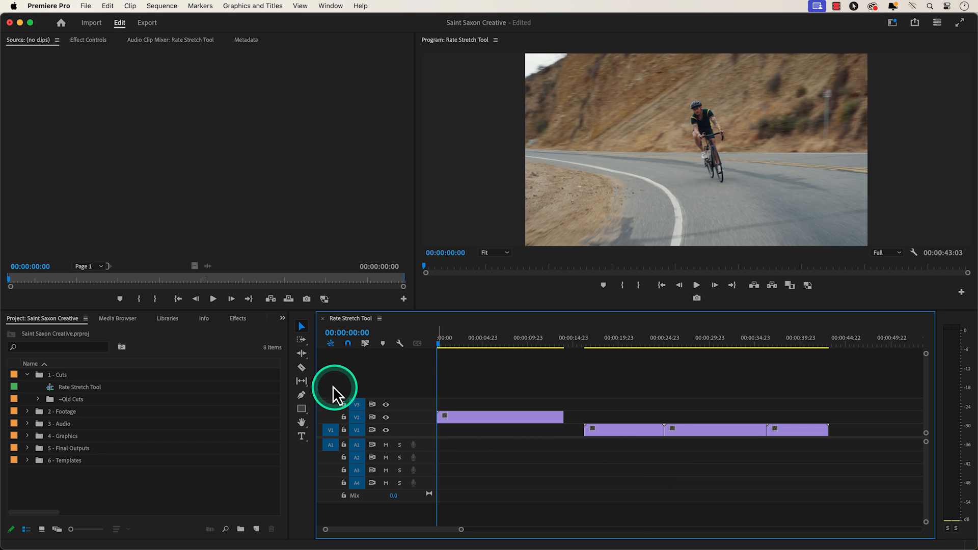
Rate-stretch the upper cycling clip's end edge through several lengths, ending around 19 seconds
click(301, 353)
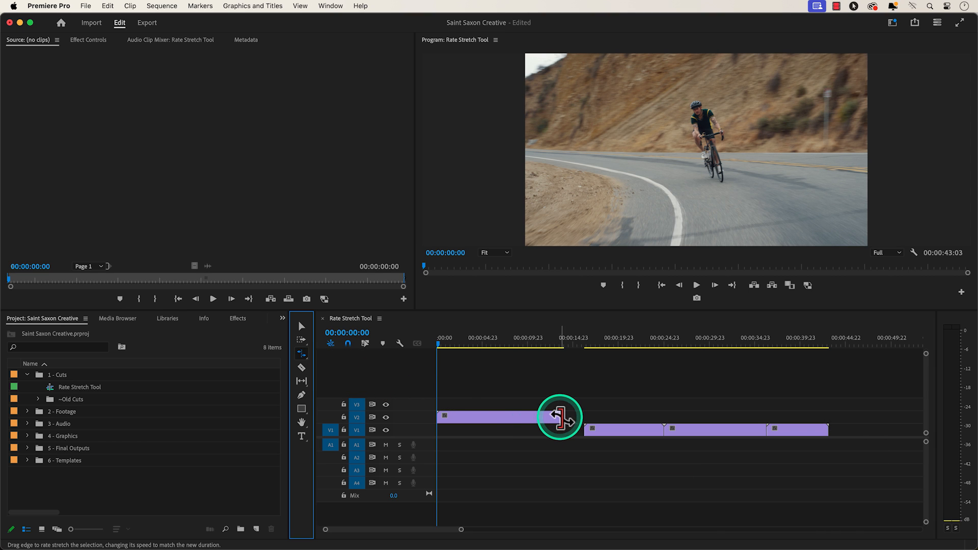
mouse_move(561, 417)
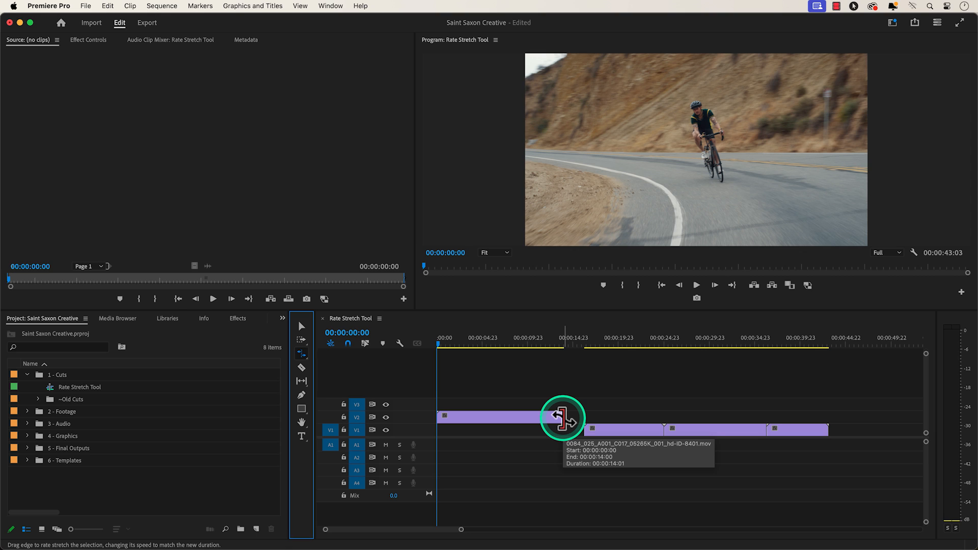
drag(560, 416, 576, 417)
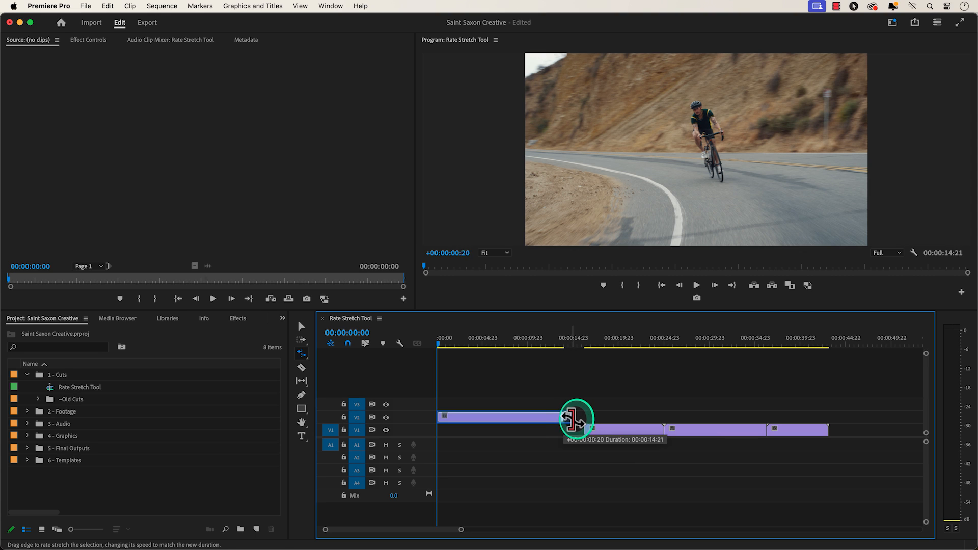
drag(575, 420, 614, 419)
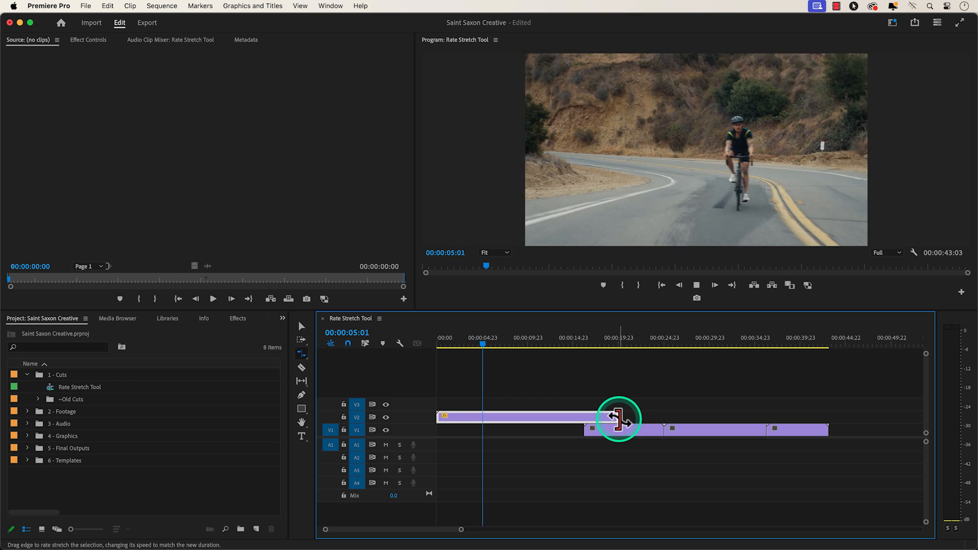
drag(619, 418, 608, 417)
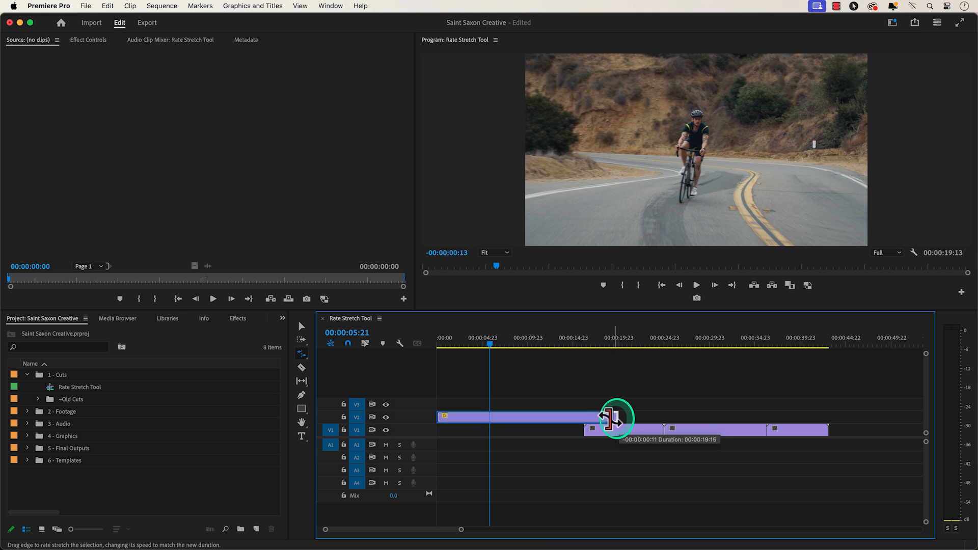
drag(614, 417, 489, 417)
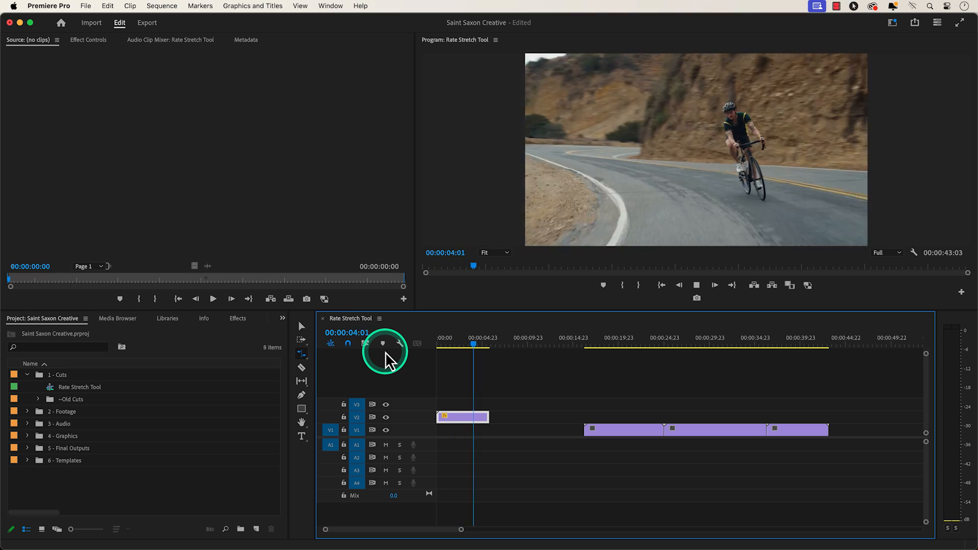
Stretch the upper cycling clip to the next clip's start and give it Optical Flow interpolation
drag(489, 417, 583, 417)
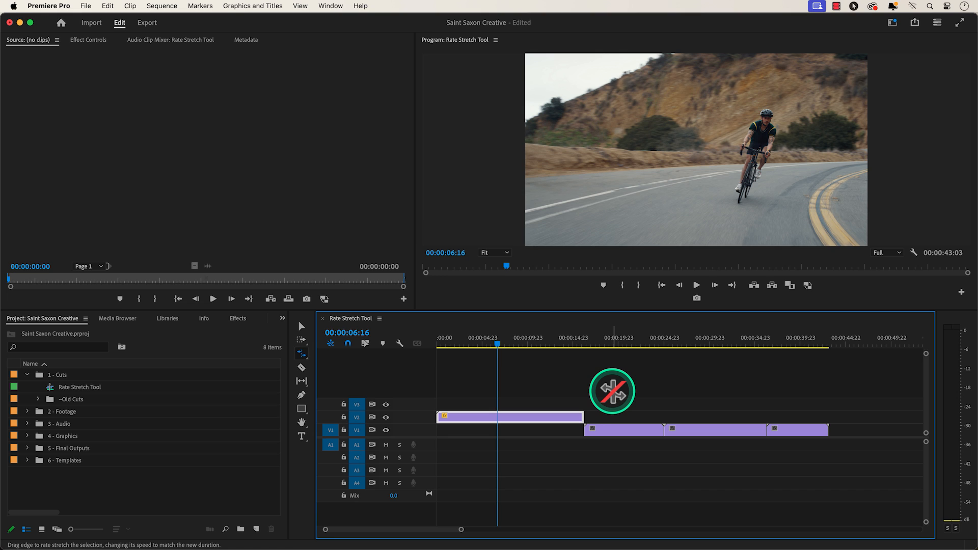
right_click(510, 417)
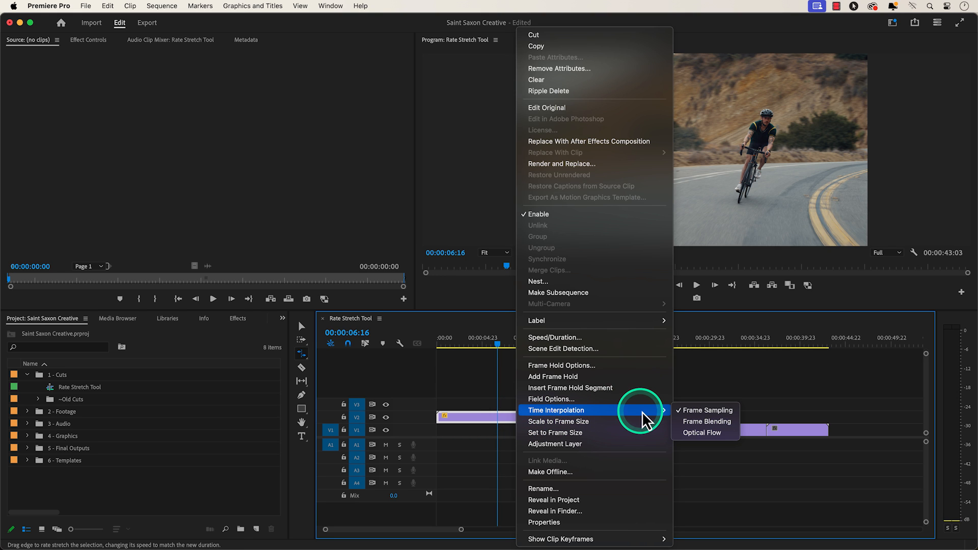
mouse_move(703, 432)
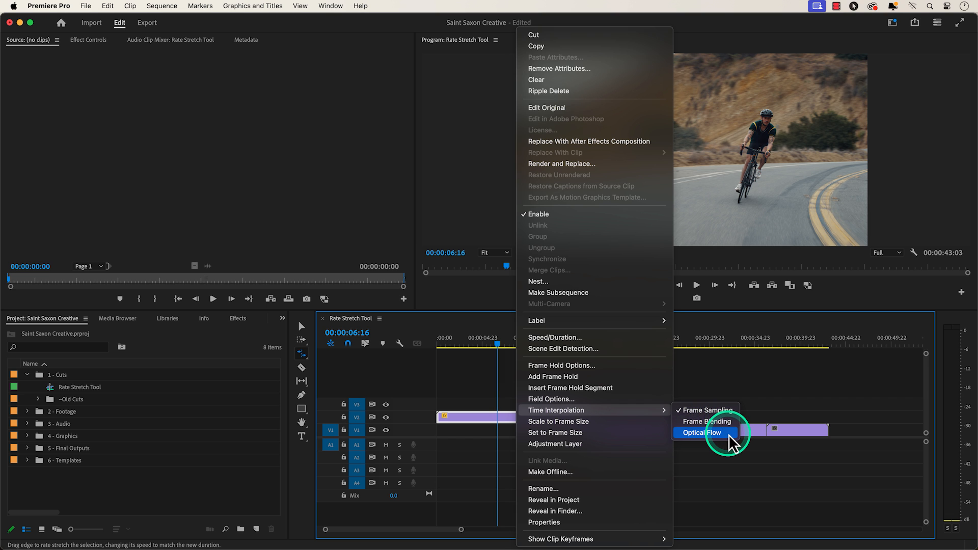
click(702, 433)
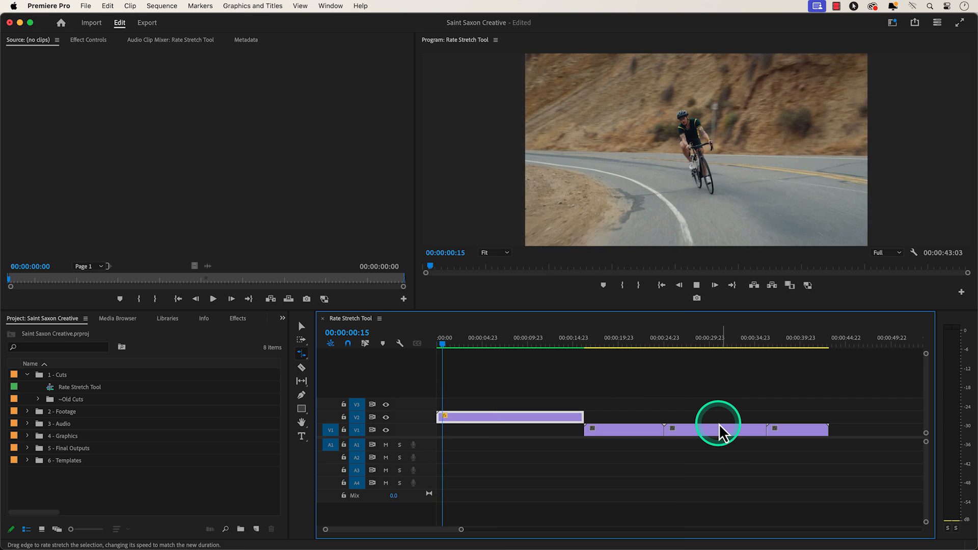